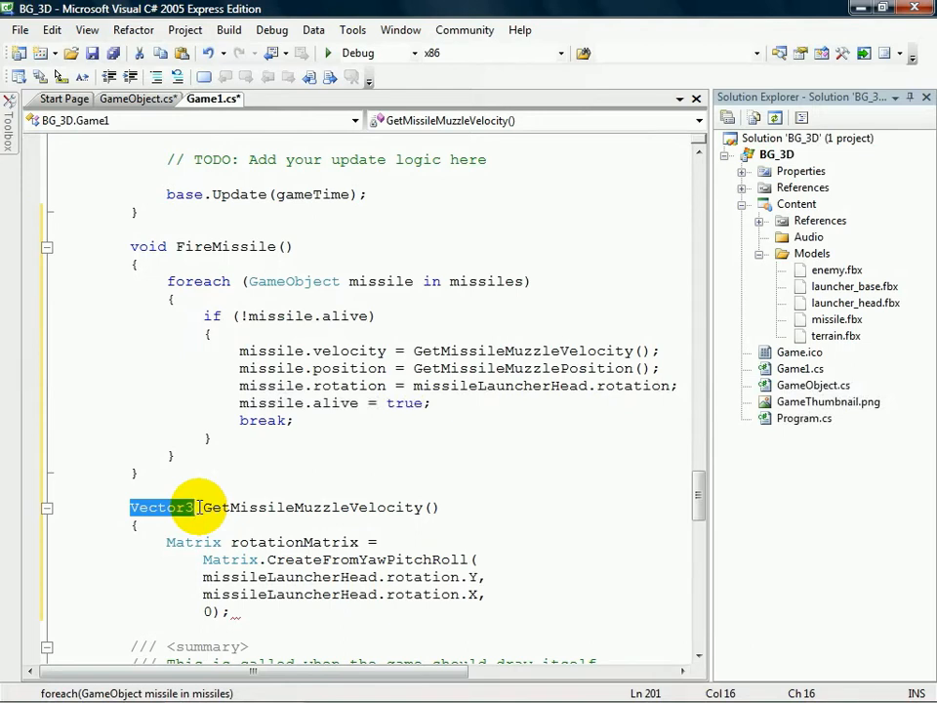
Return Vector3.Normalize(Vector3.Transform(Vector3.Forward, rotation matrix)) multiplied by missilePower.
double_click(293, 542)
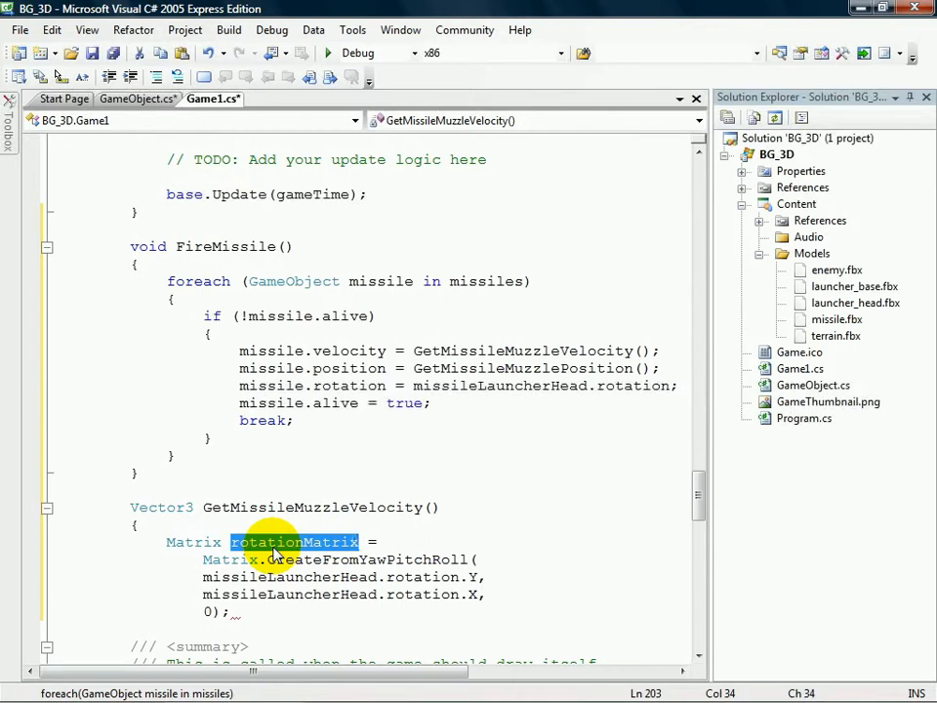
mouse_move(308, 560)
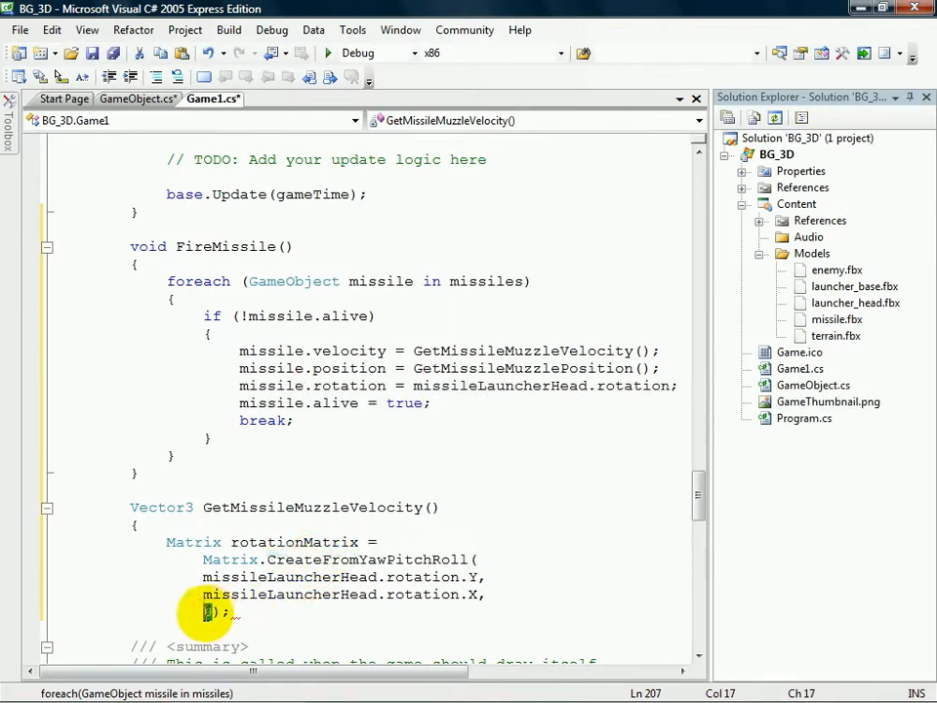
mouse_move(337, 605)
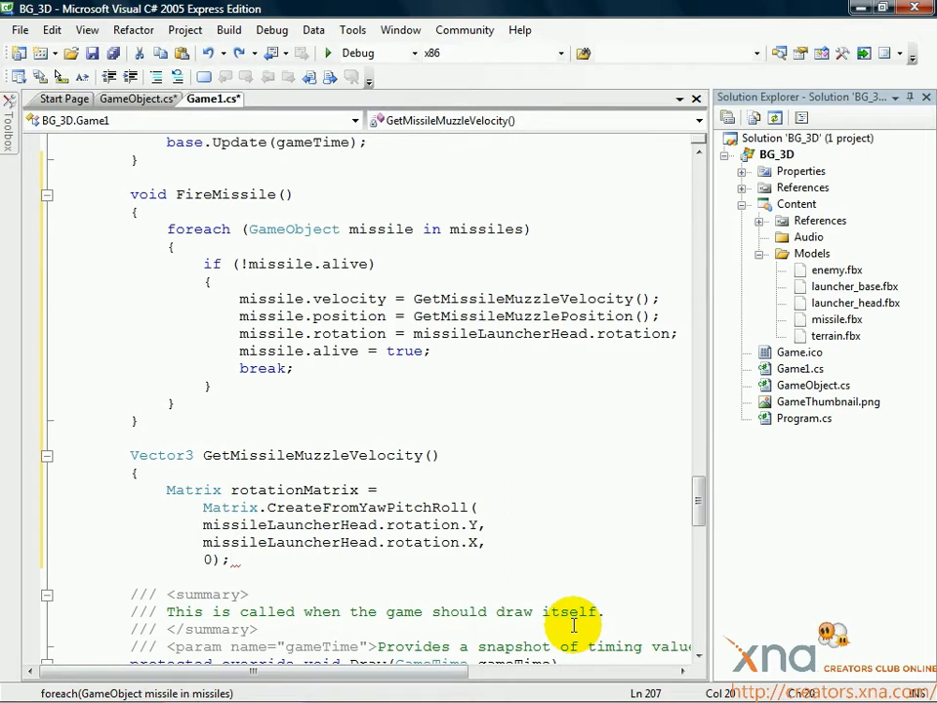
click(229, 558)
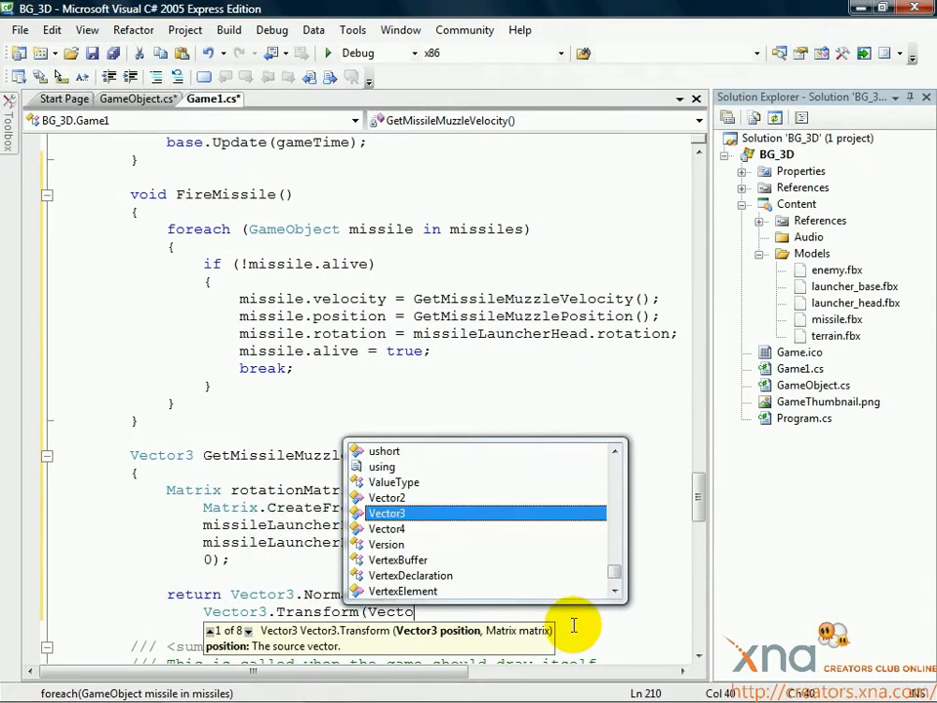
text(Forward,)
text(rotationMatrix)))
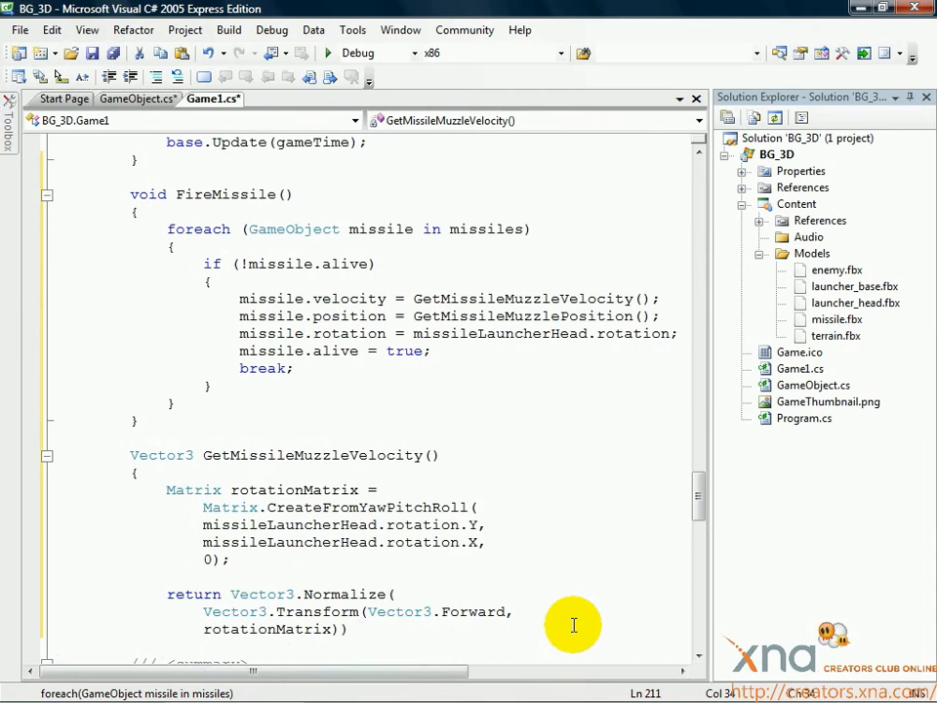
text(missilePower;)
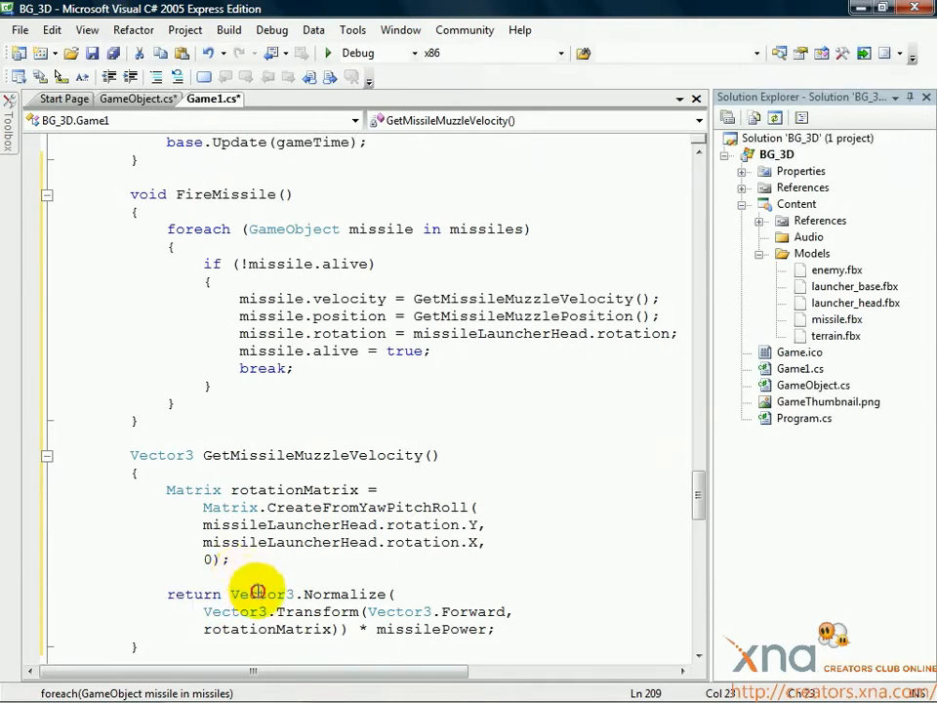
double_click(343, 594)
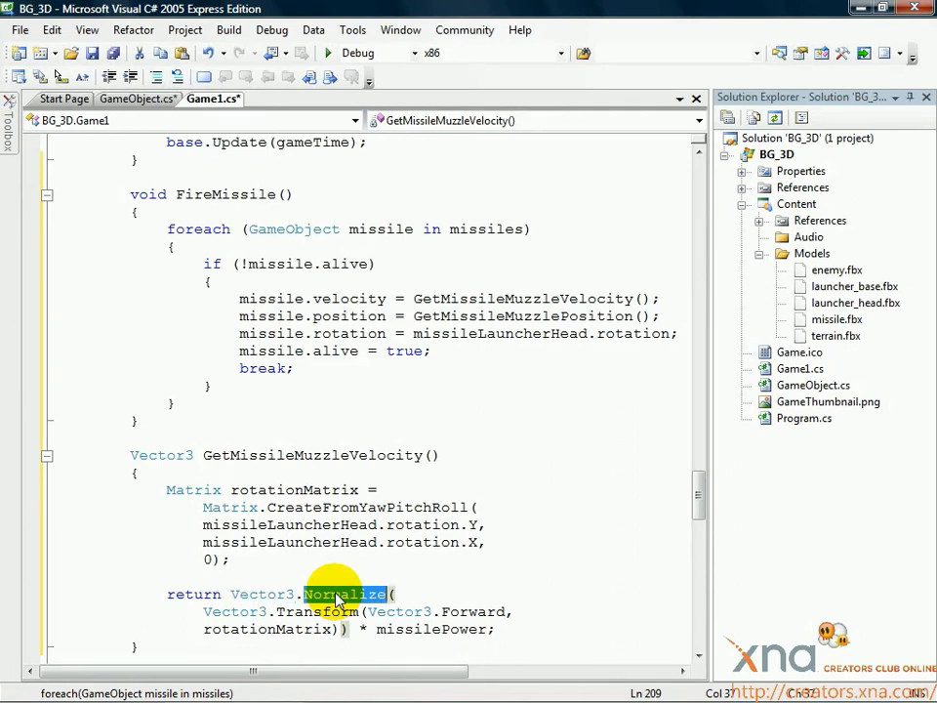
double_click(194, 594)
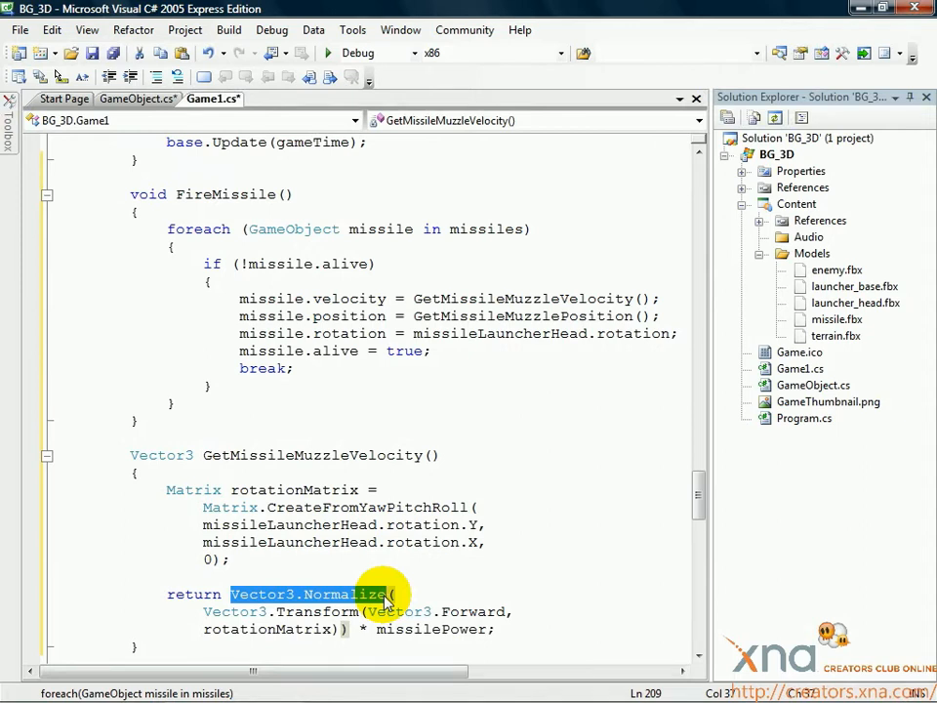
double_click(344, 593)
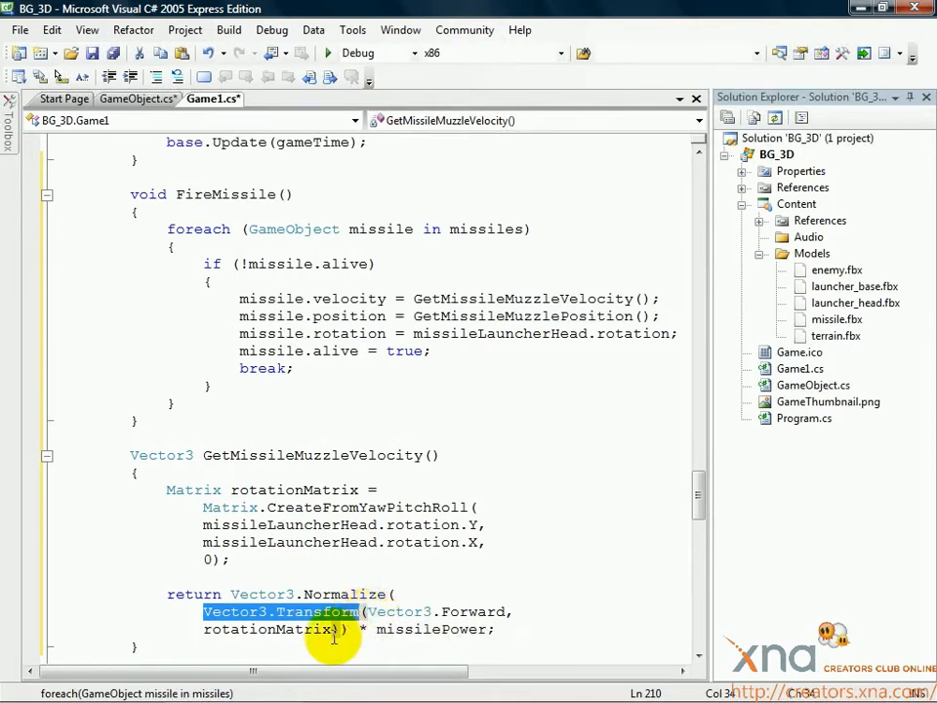
double_click(265, 629)
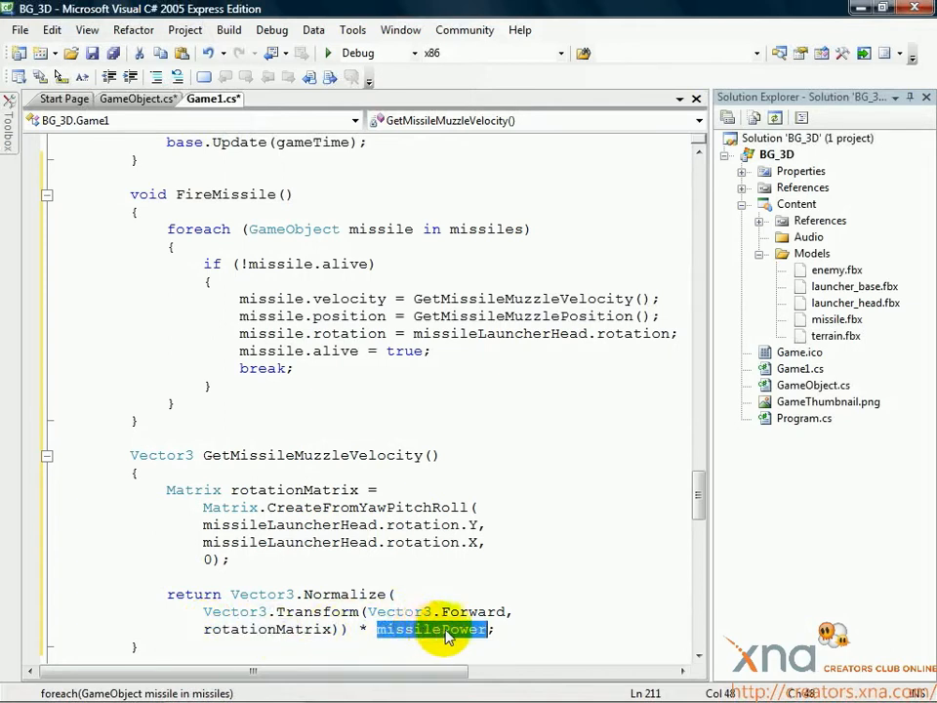
mouse_move(530, 635)
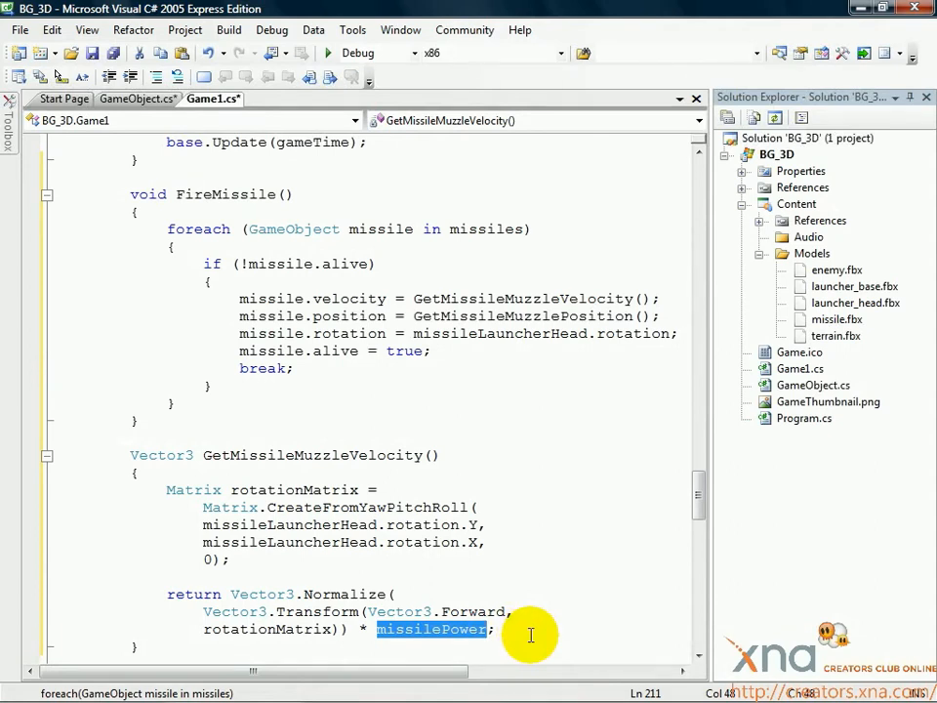
click(185, 595)
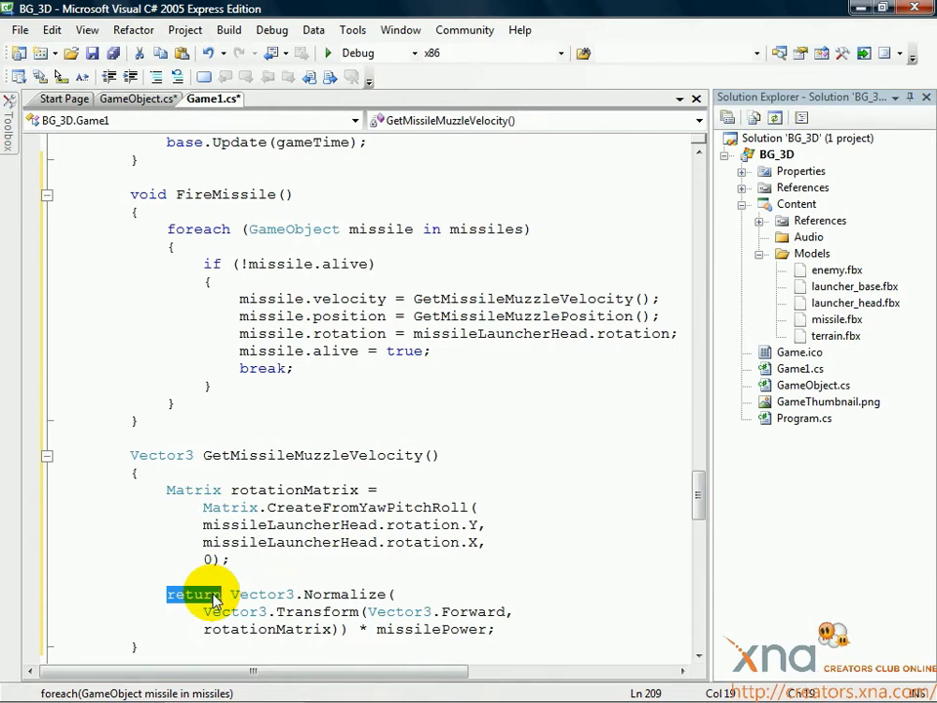
mouse_move(410, 569)
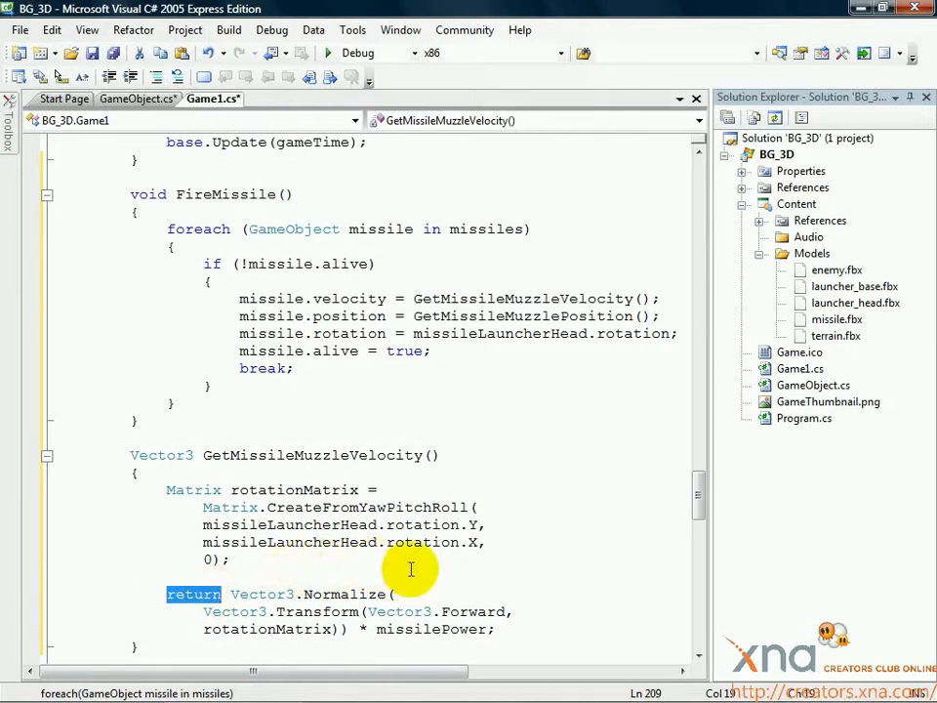
Write Vector3 GetMissileMuzzlePosition() returning head position plus Vector3.Normalize(velocity) * launcherHeadMuzzleOffset.
scroll(down, 3)
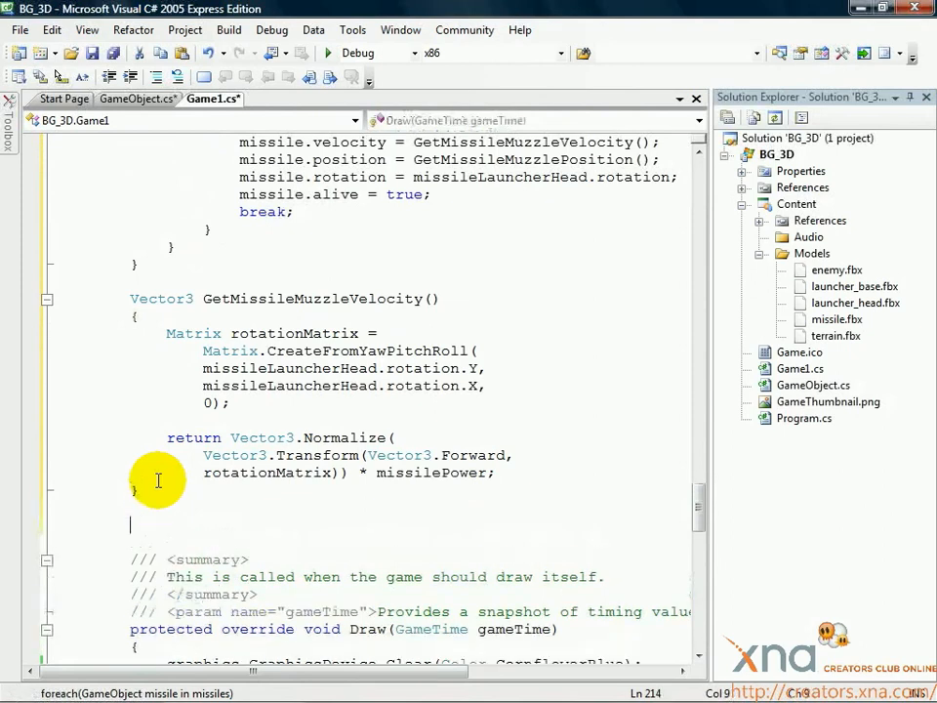
text(Vector3 GetMissileMuzzlePosition()
text({)
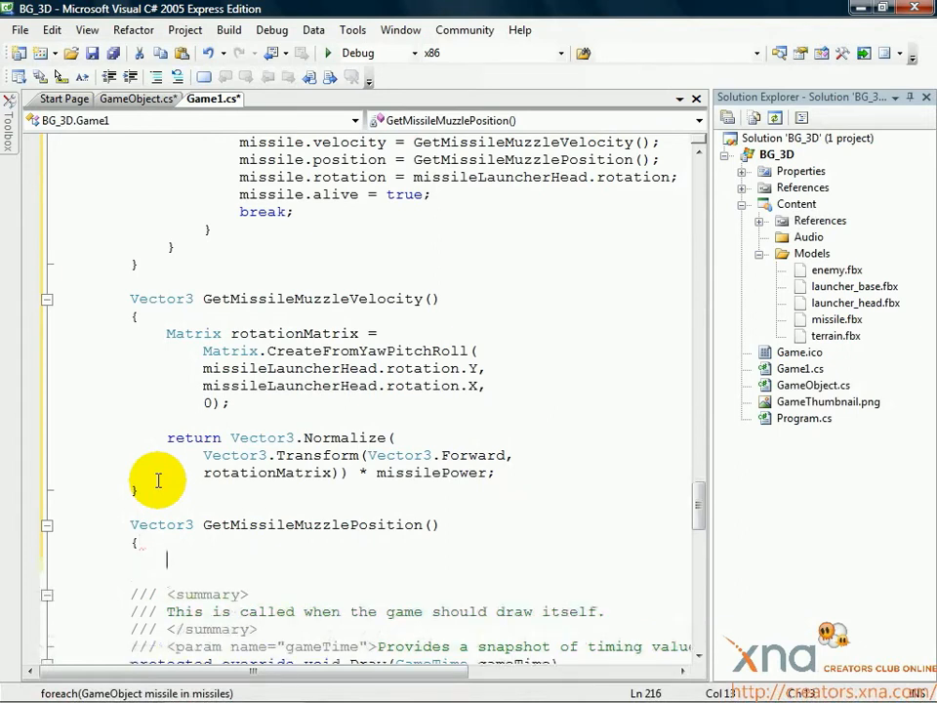
text(return missileLauncherHead.position +)
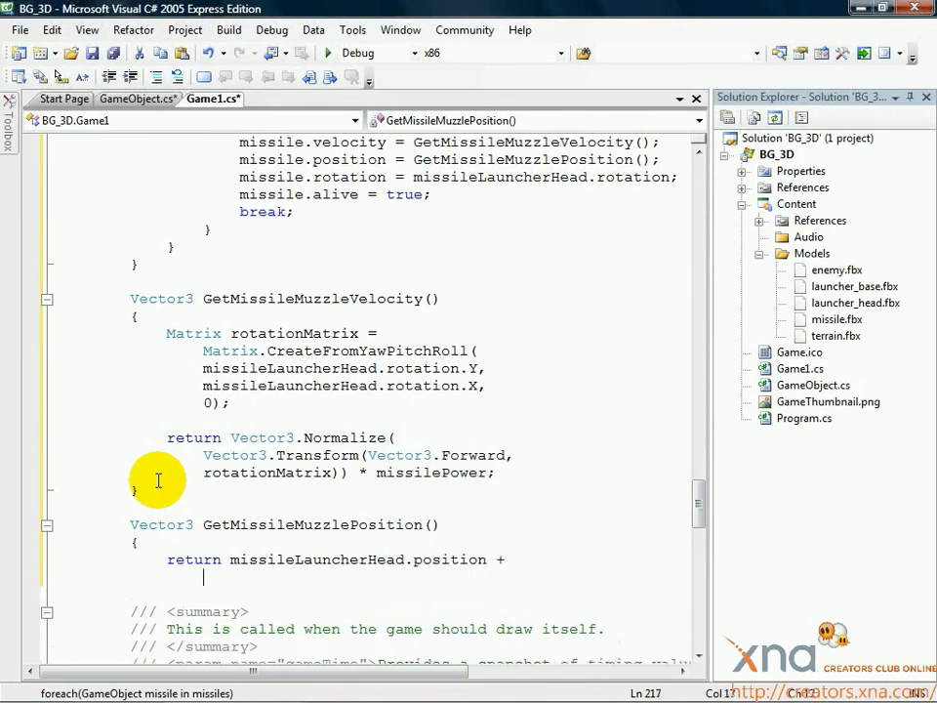
text(Vector3.Normalize()
text(GetMissileMuzzleVelocity()))
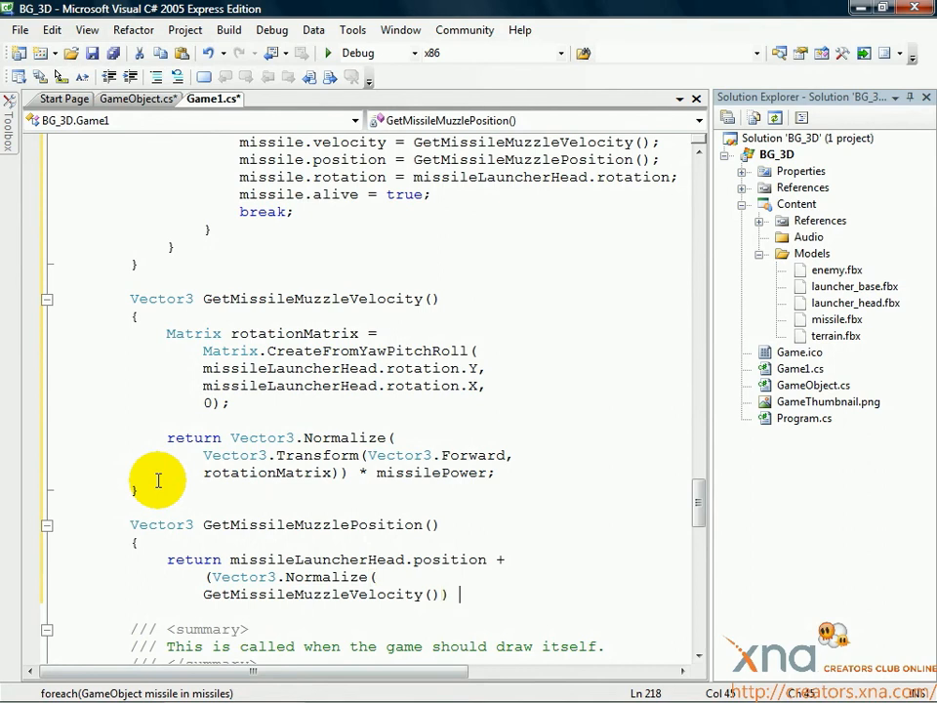
text(*)
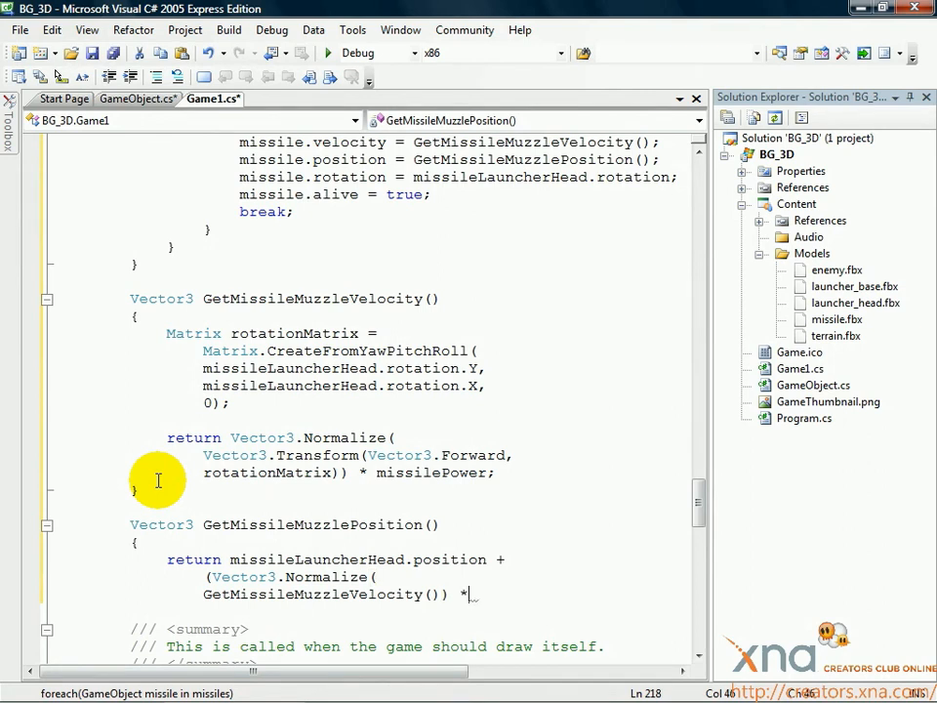
text(launcherHeadMuzzleOffset);)
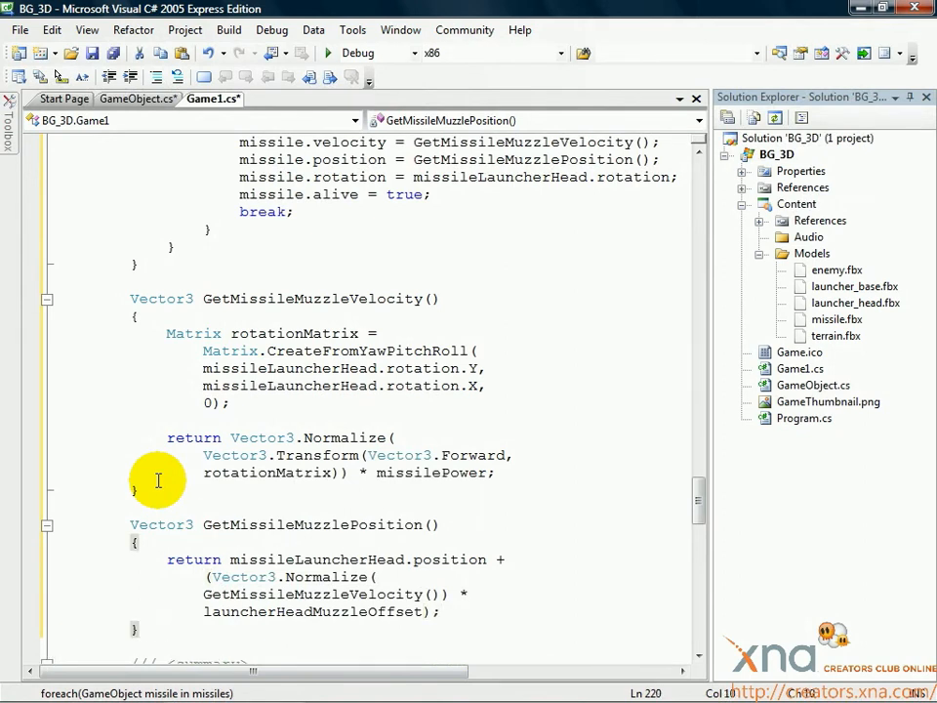
mouse_move(198, 513)
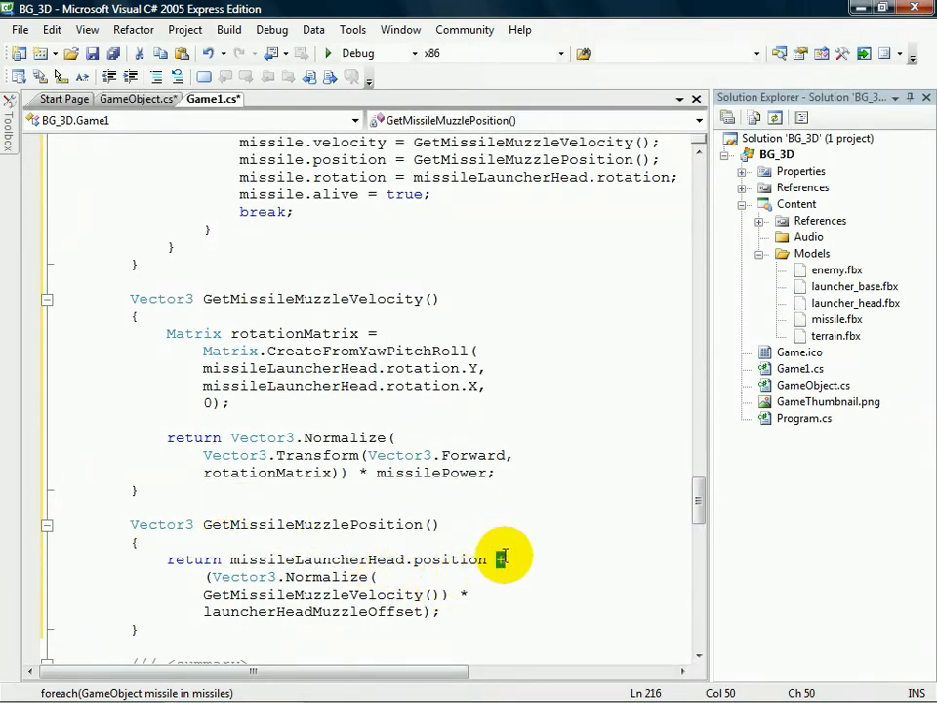
double_click(451, 559)
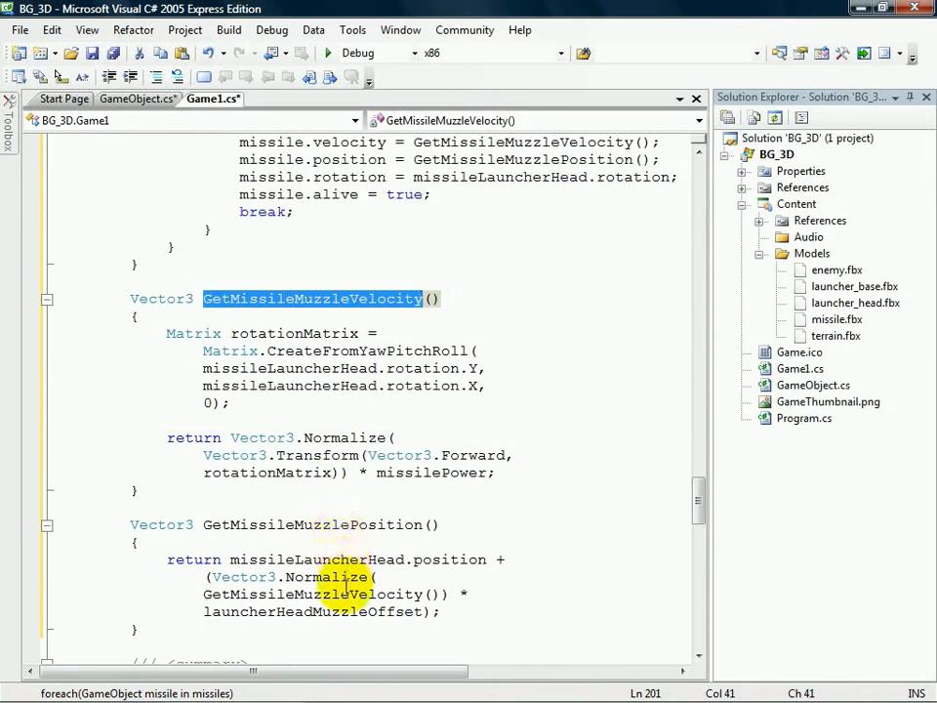
double_click(313, 594)
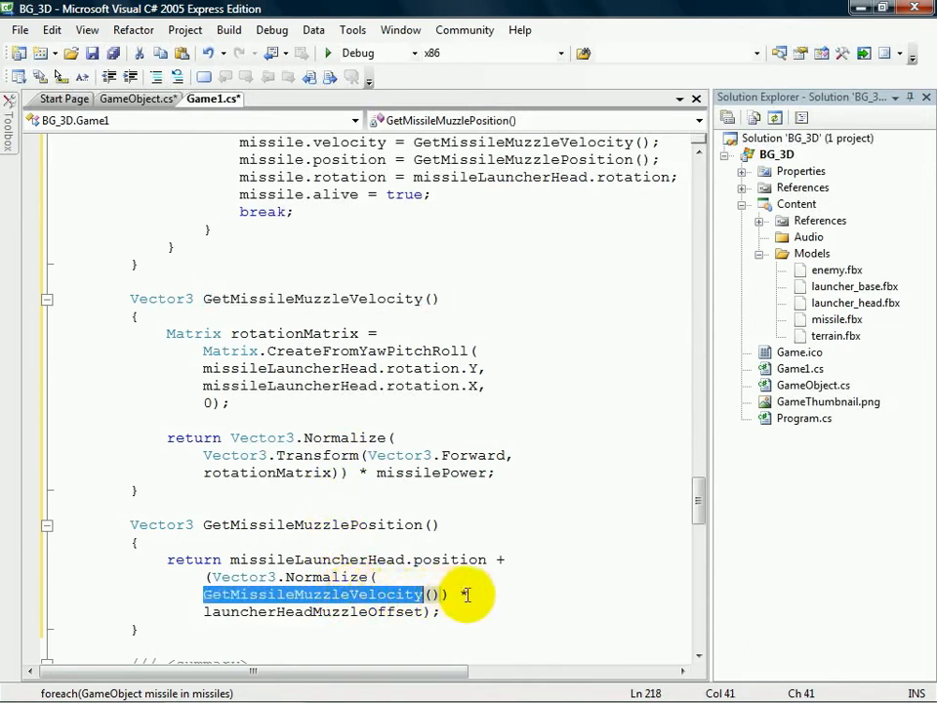
mouse_move(525, 595)
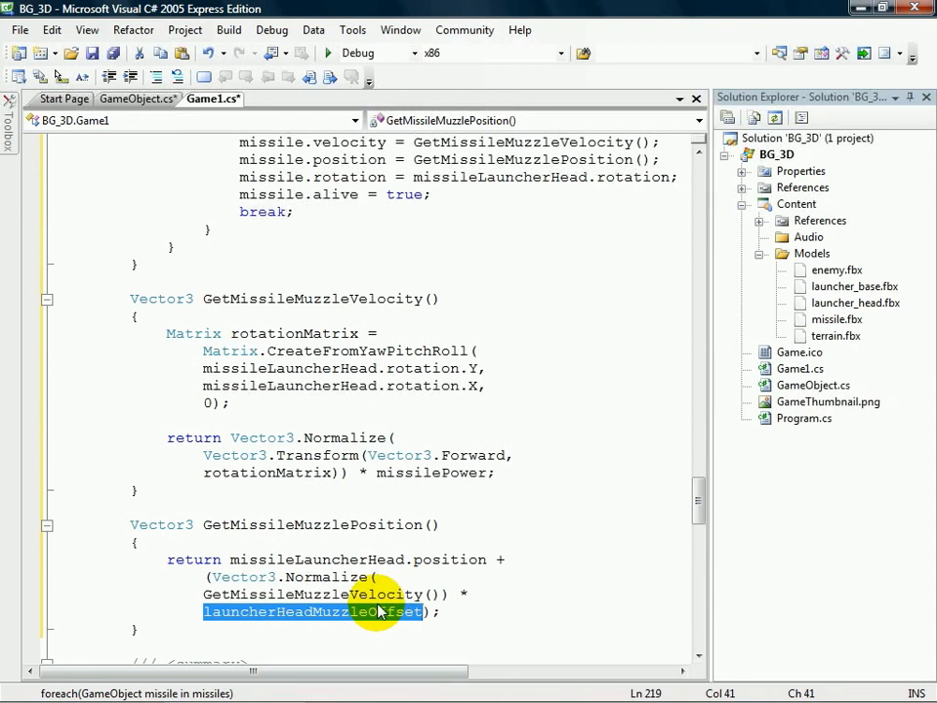
click(193, 558)
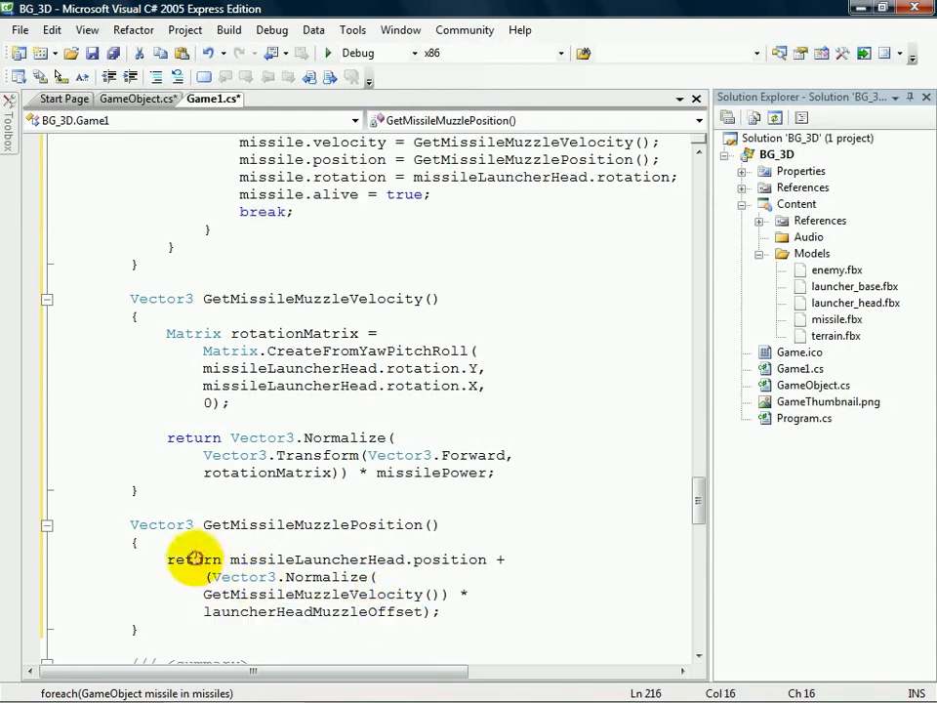
double_click(193, 559)
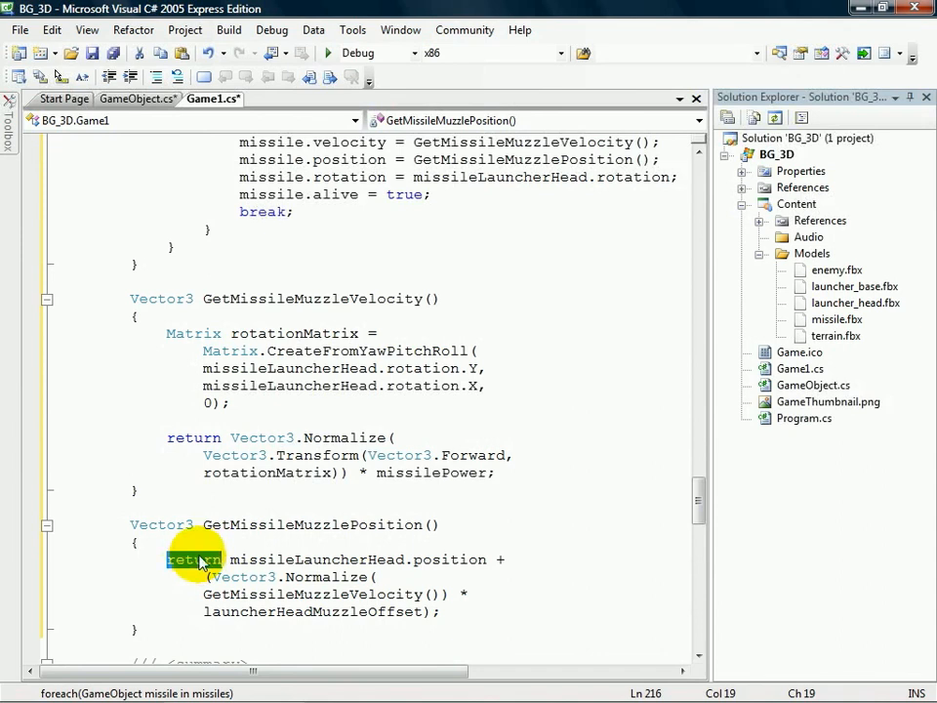